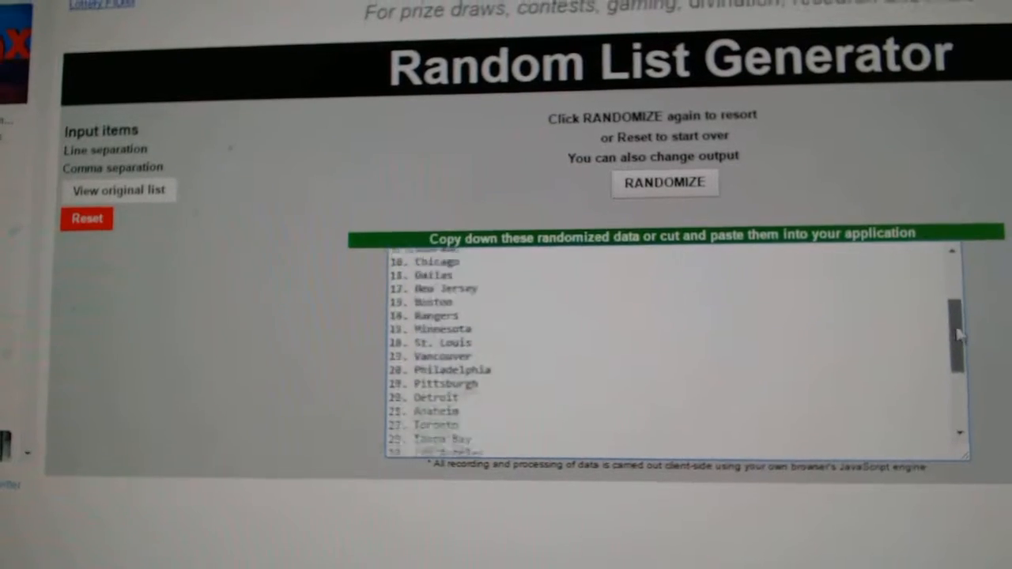
# Shuffle the paid participant list with RANDOMIZE in Random List Generator
pyautogui.click(665, 182)
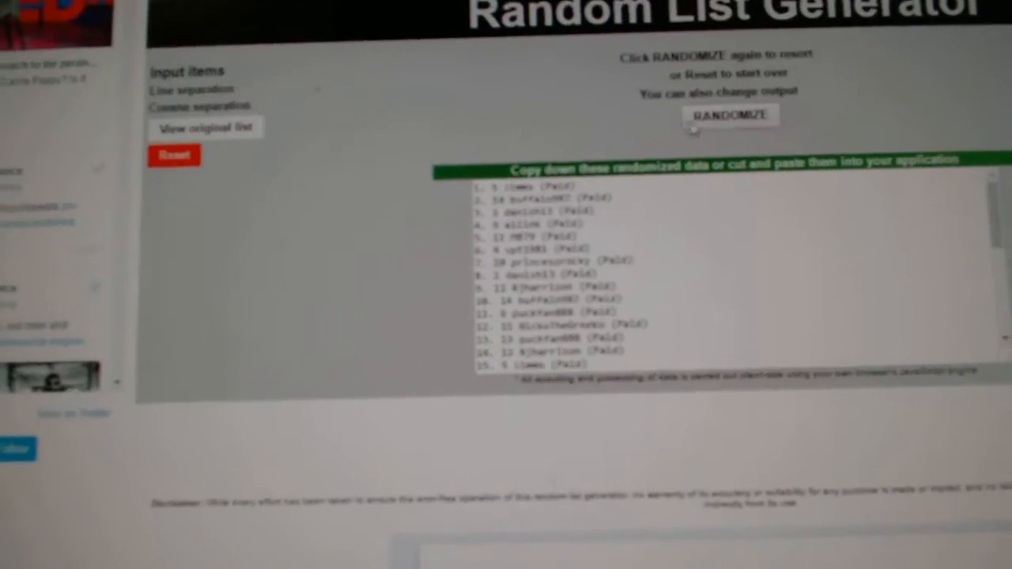
# Scroll to the end of the shuffled 30-entry list and copy it
pyautogui.scroll(-3)
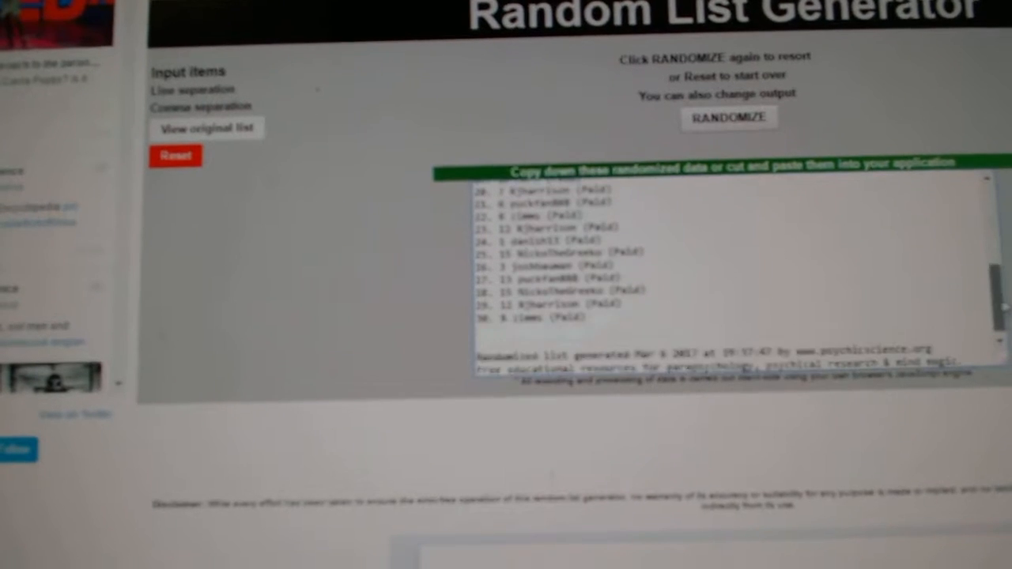
pyautogui.rightClick(546, 277)
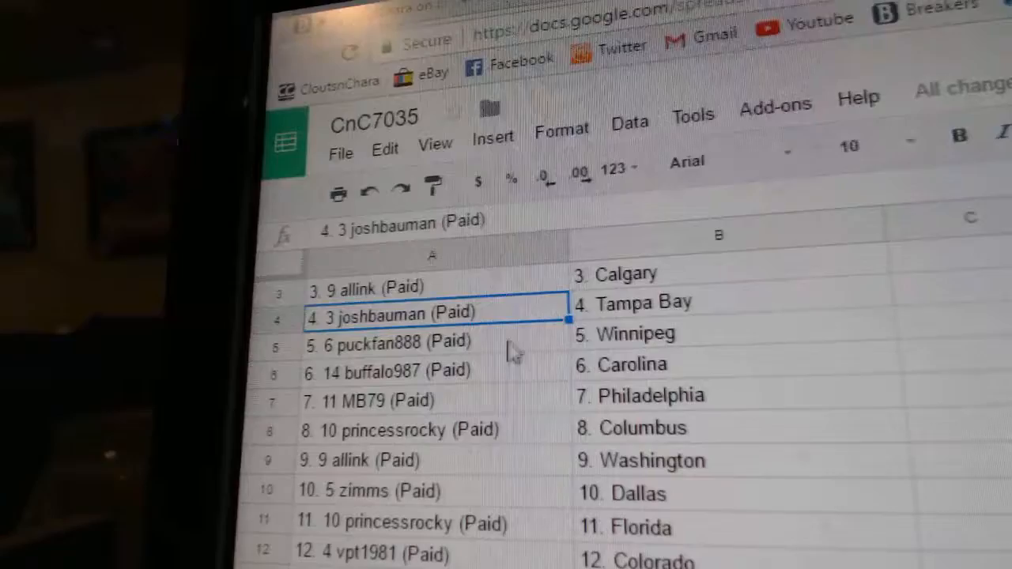
pyautogui.click(388, 354)
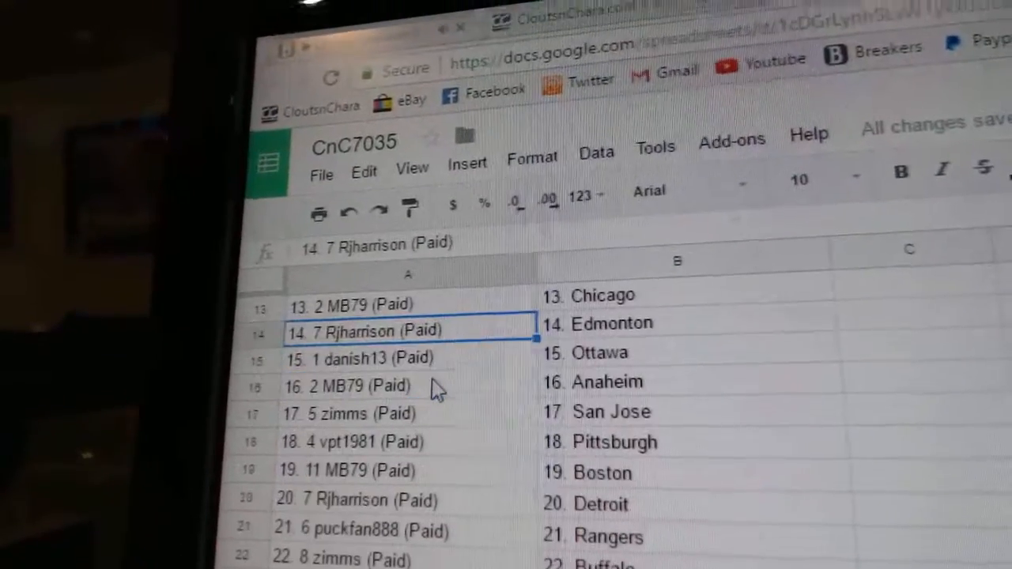
pyautogui.click(404, 354)
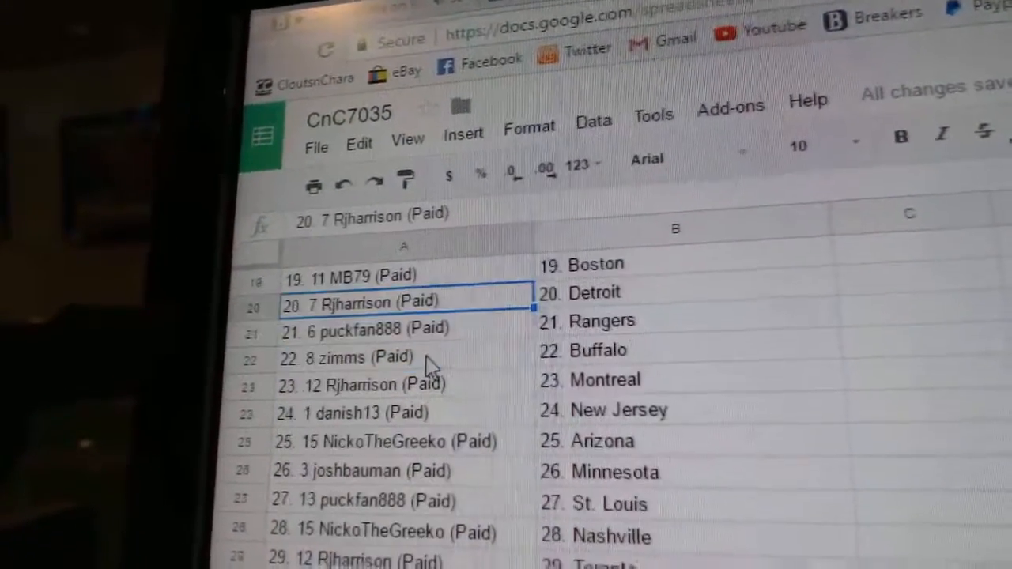
pyautogui.click(372, 326)
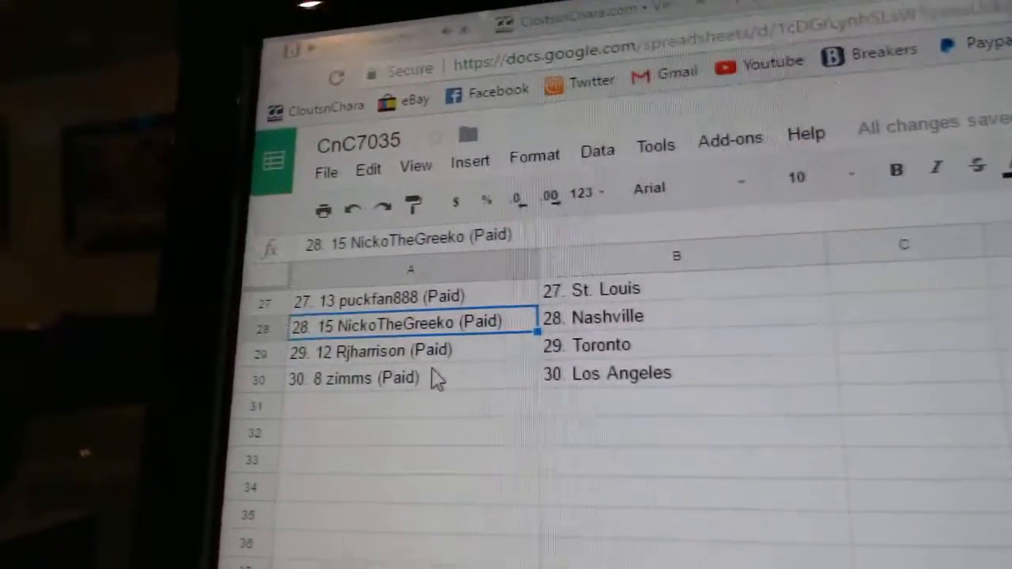
pyautogui.click(387, 357)
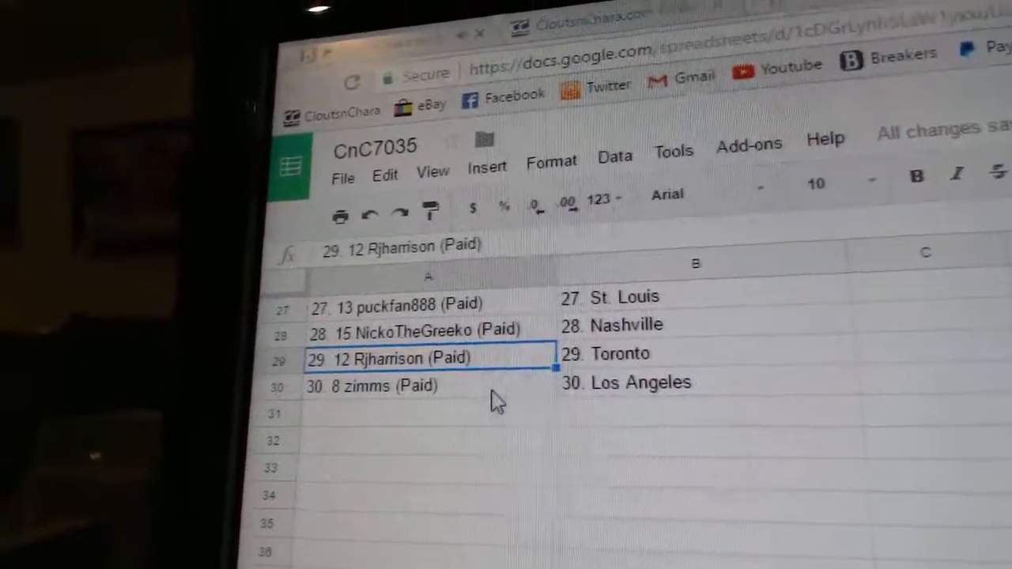